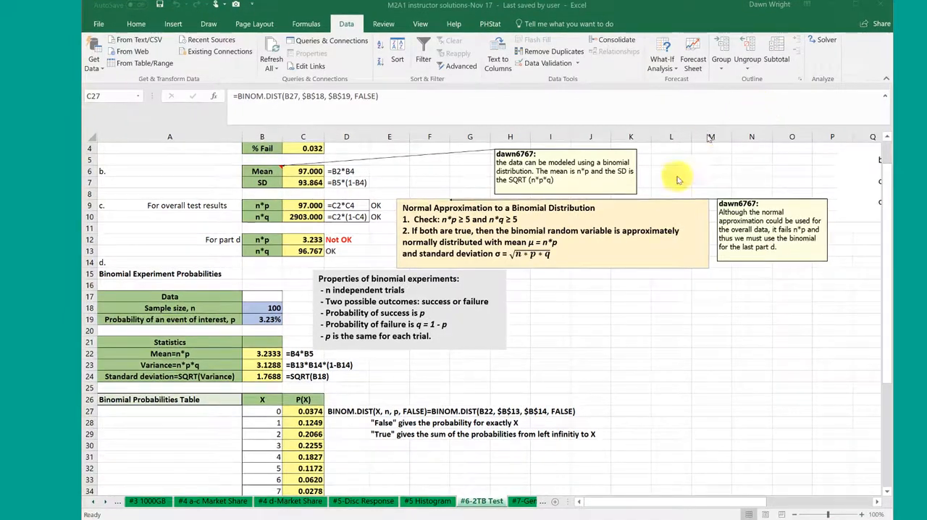
mouse_move(680, 199)
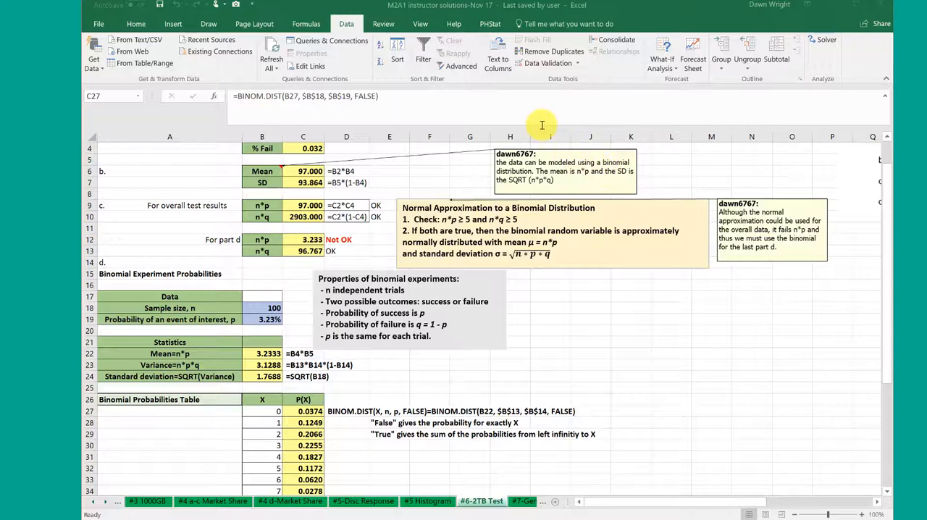
mouse_move(534, 126)
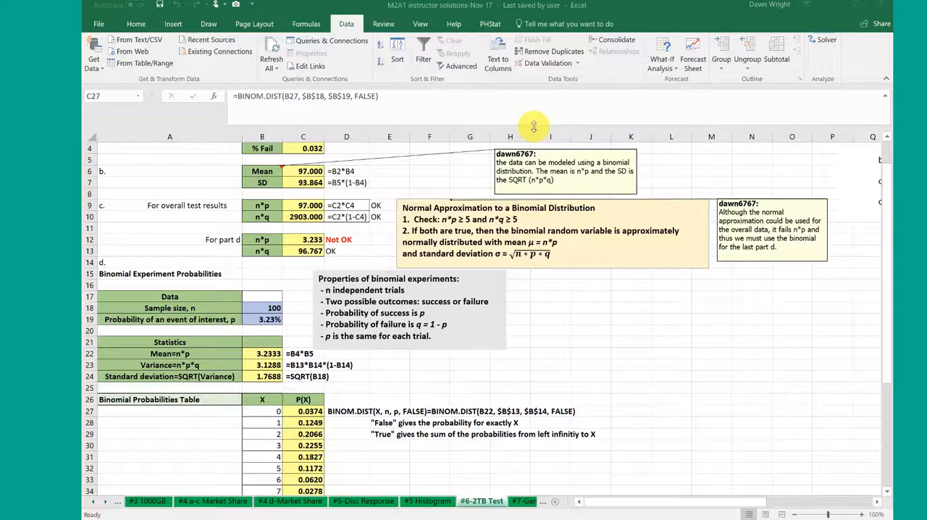
mouse_move(502, 114)
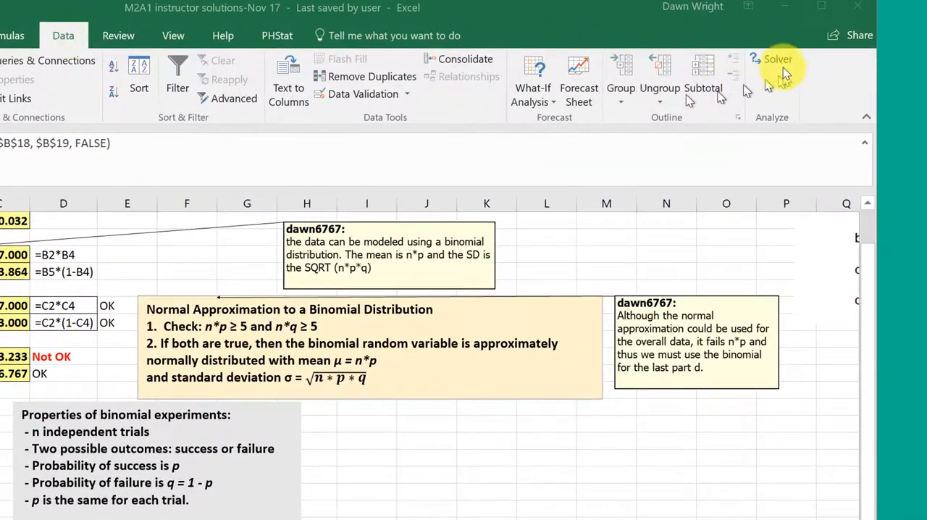
mouse_move(793, 87)
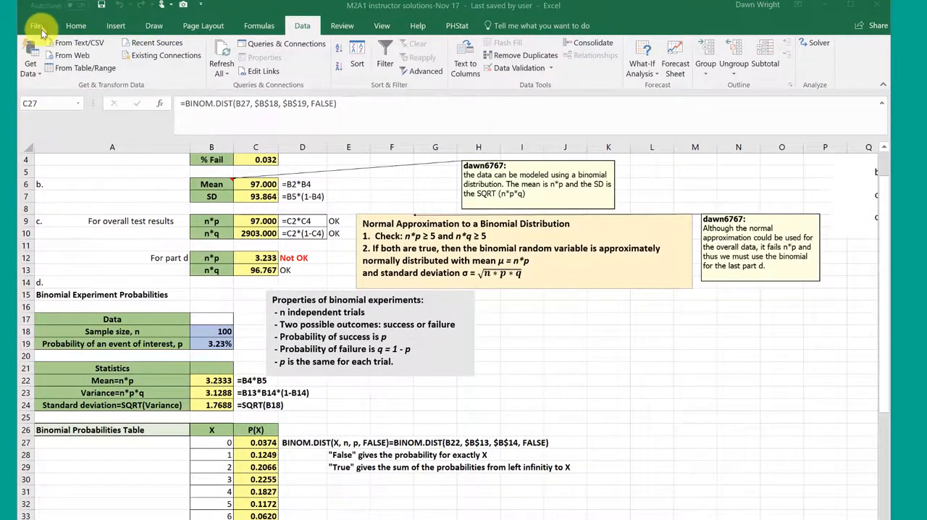
Go to File > Options > Add-ins and open the Excel Add-ins manager
left_click(38, 13)
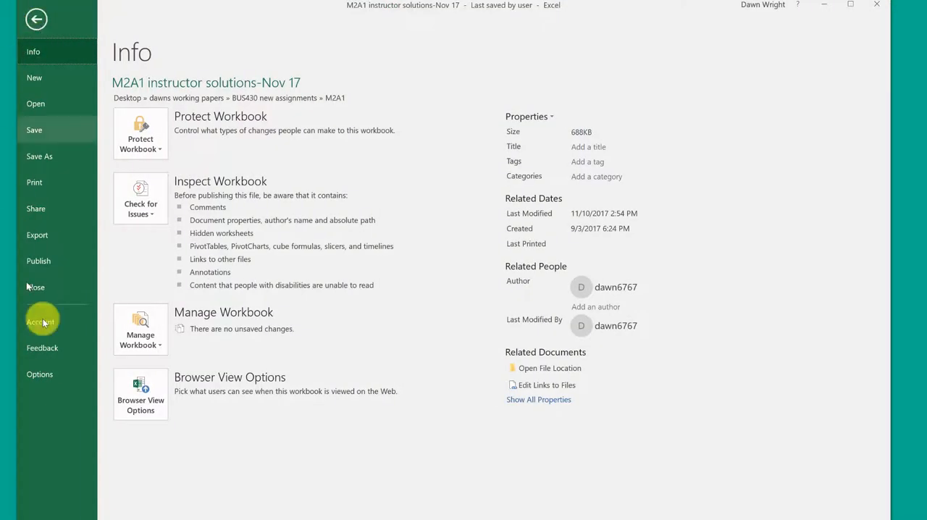
left_click(39, 373)
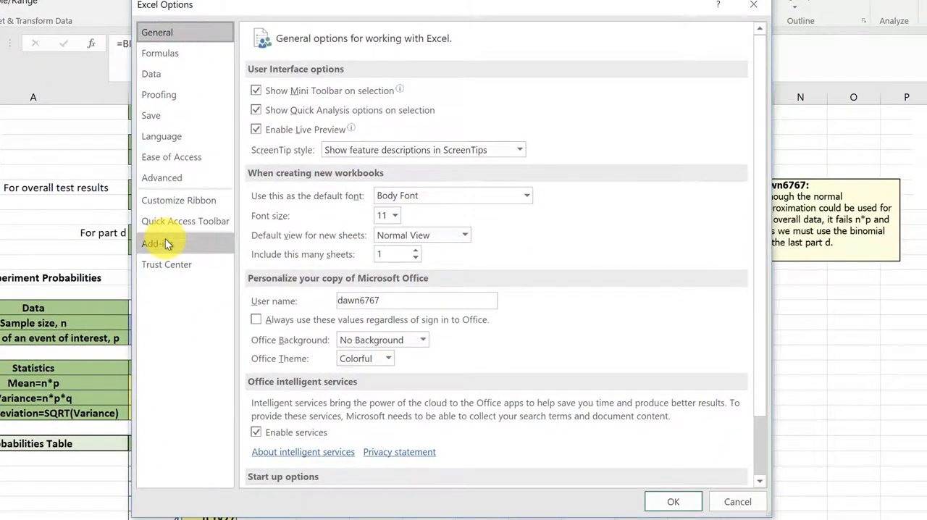
left_click(157, 243)
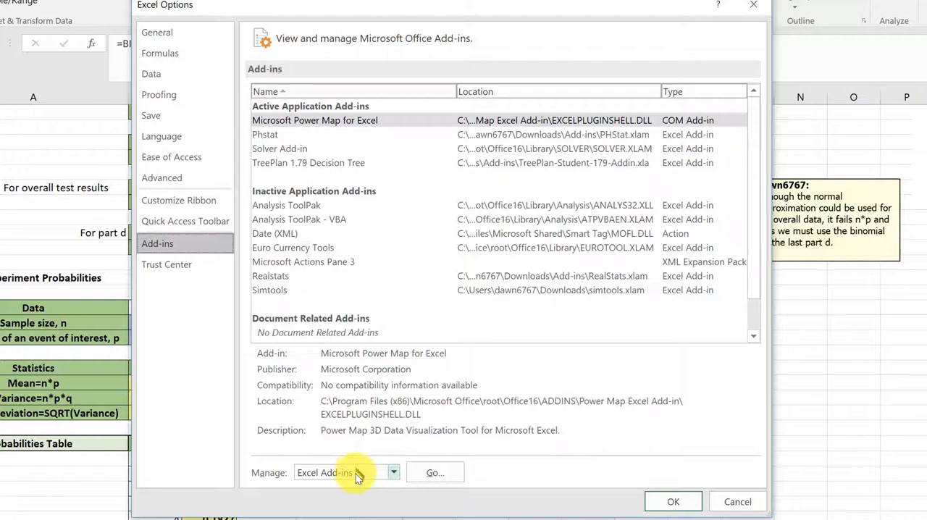
mouse_move(340, 478)
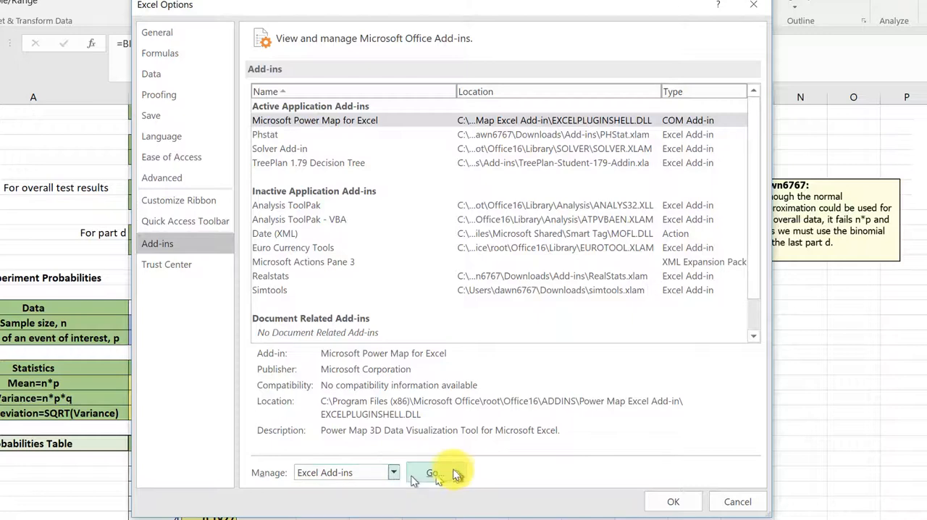
left_click(434, 472)
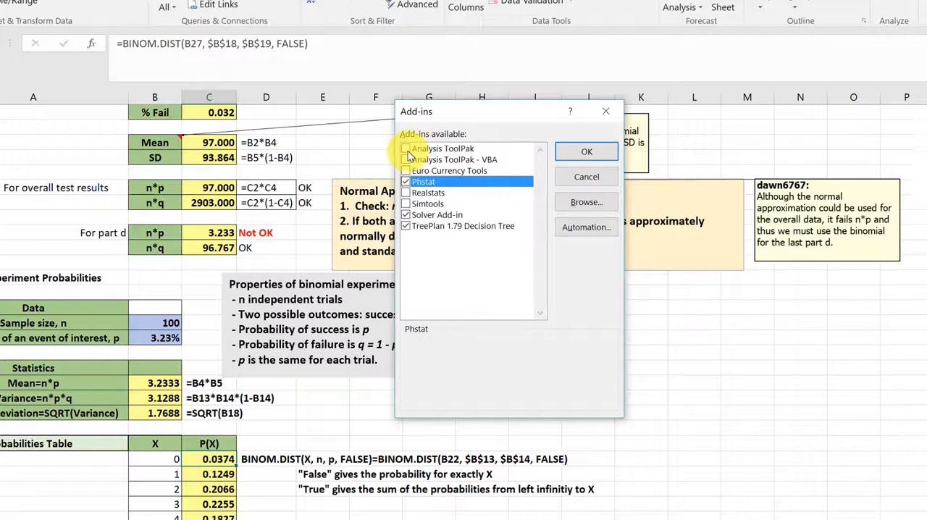
Tick Analysis ToolPak in the Add-ins dialog and confirm
left_click(443, 149)
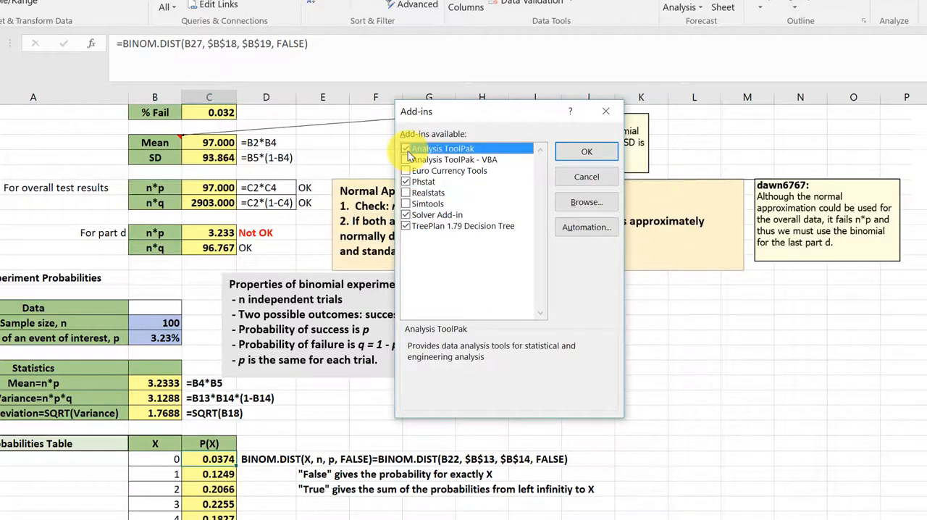
left_click(586, 151)
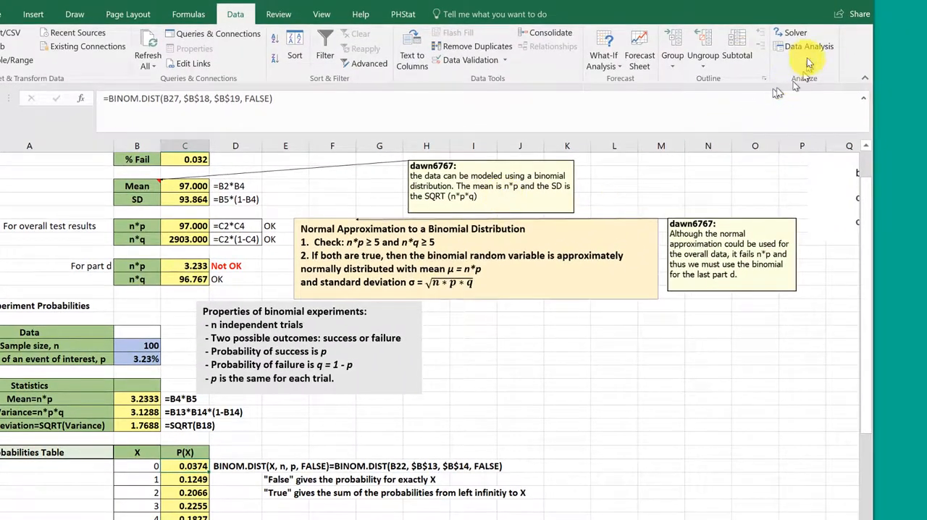
mouse_move(809, 47)
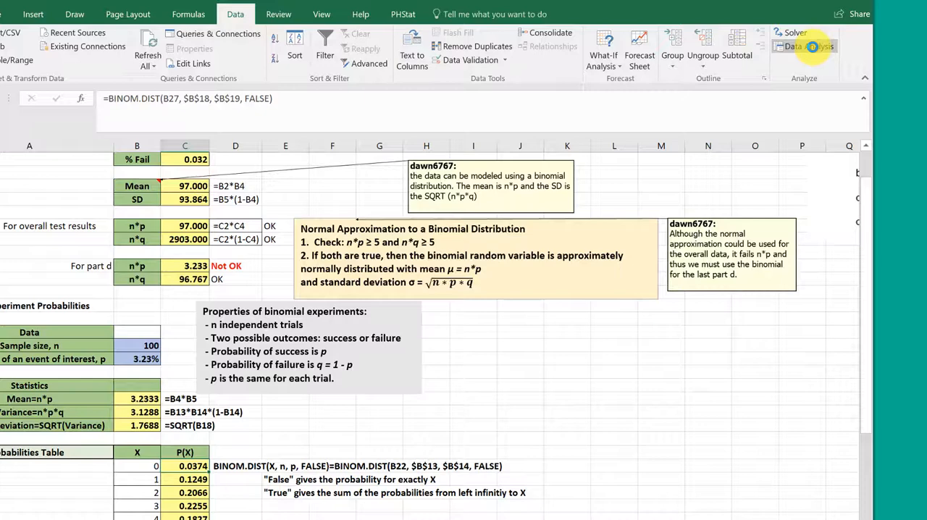
Open Data Analysis from the Data tab and select Histogram
left_click(804, 46)
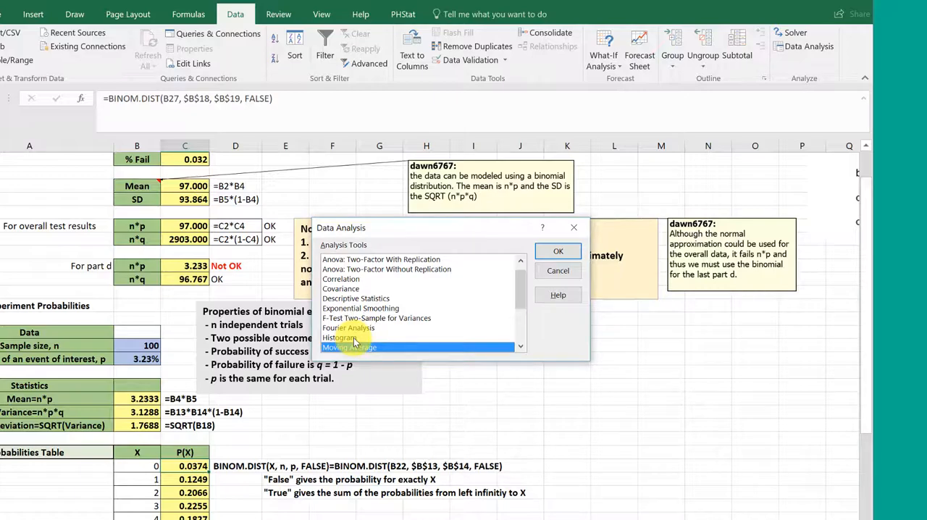
left_click(339, 338)
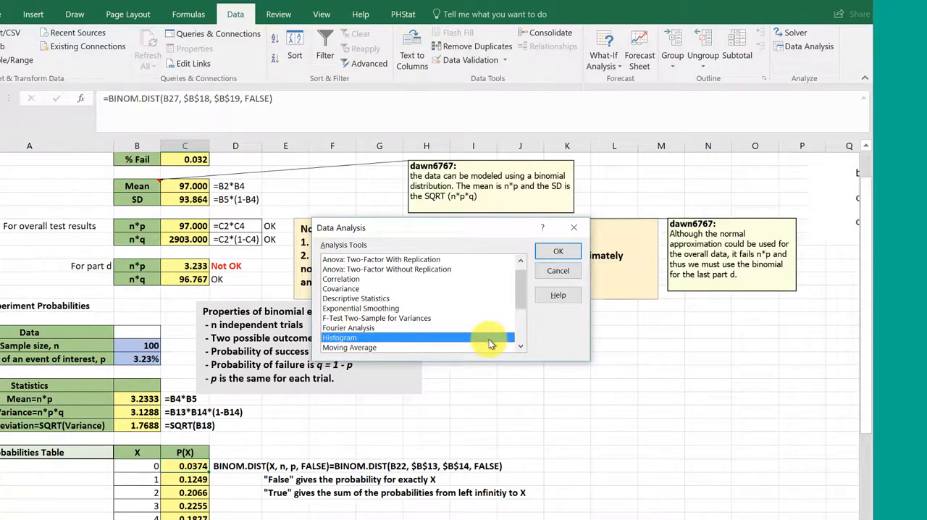